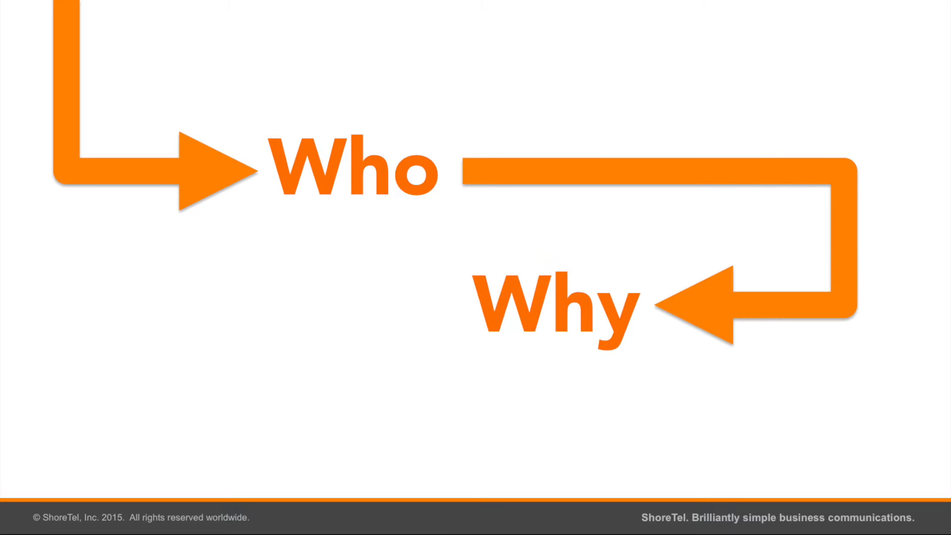
Step: Advance the ShoreTel slides from Who/Why to the How? slide about screen pops
{"action": "key", "text": "right"}
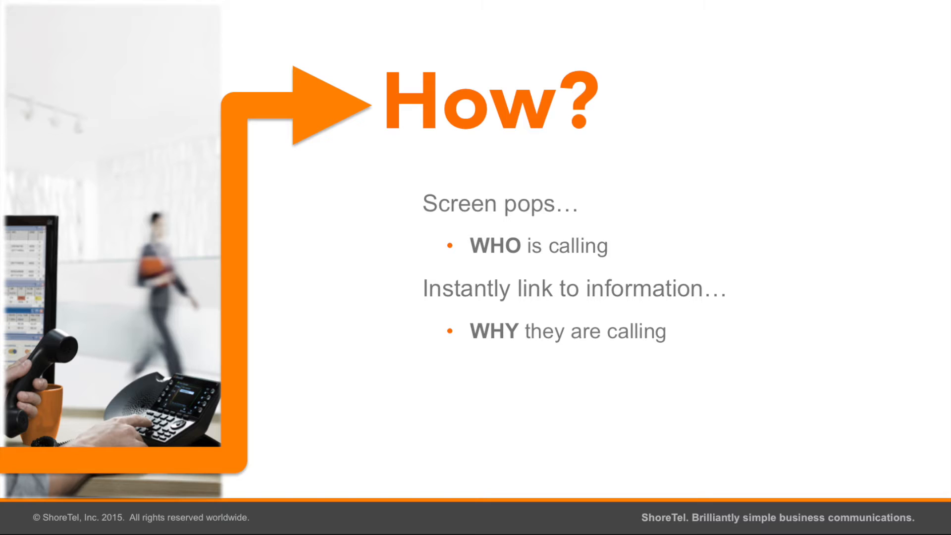
{"action": "key", "text": "Right"}
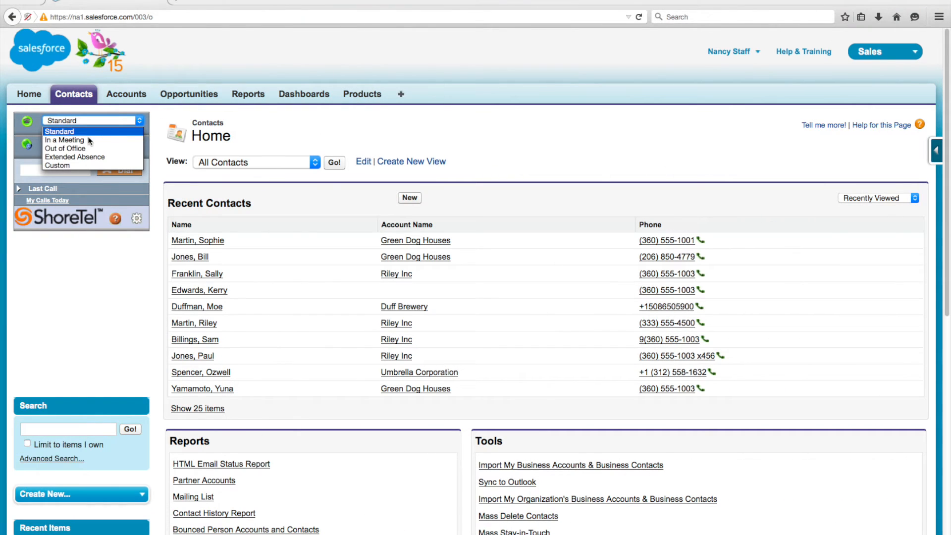
Step: Set ShoreTel status to In a Meeting, revert to Standard, and try the dial box
{"action": "left_click", "coordinate": [64, 139]}
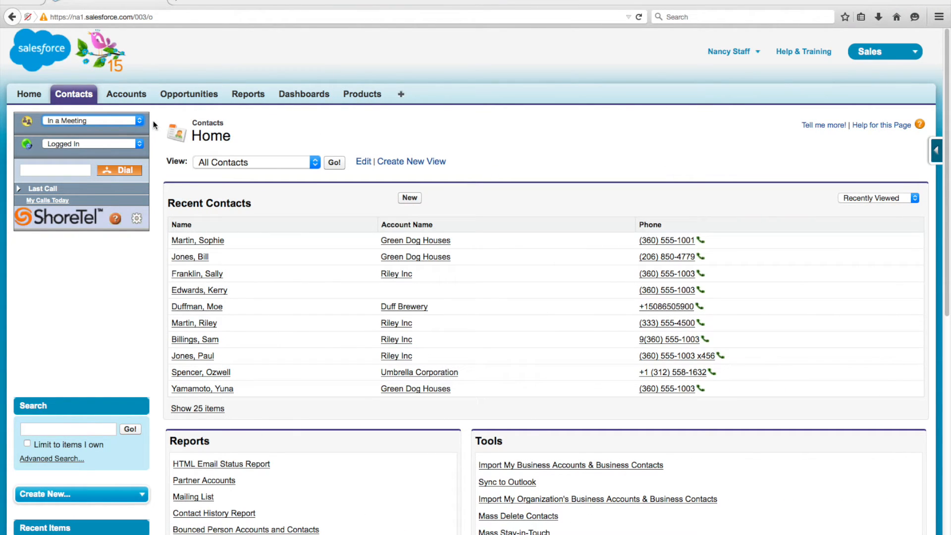
{"action": "left_click", "coordinate": [92, 121]}
{"action": "type", "text": "p"}
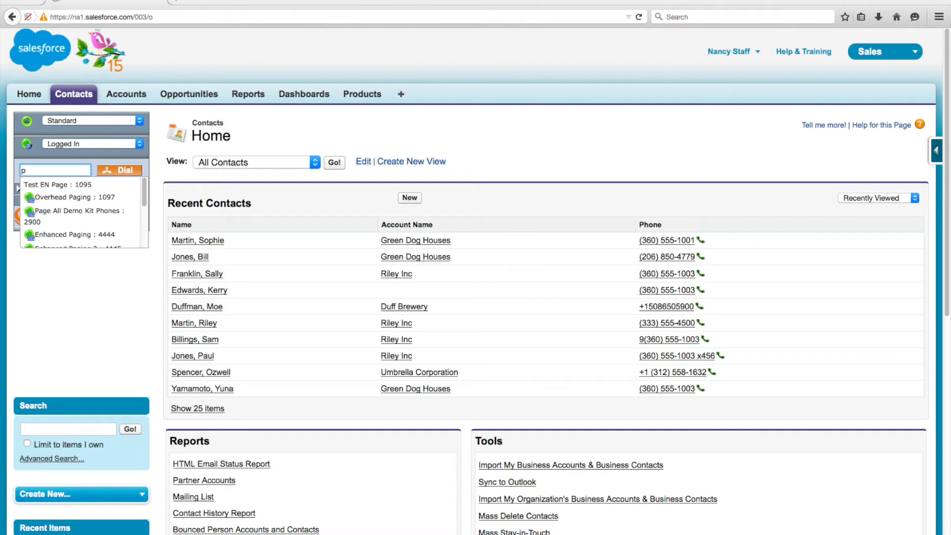
{"action": "type", "text": "i"}
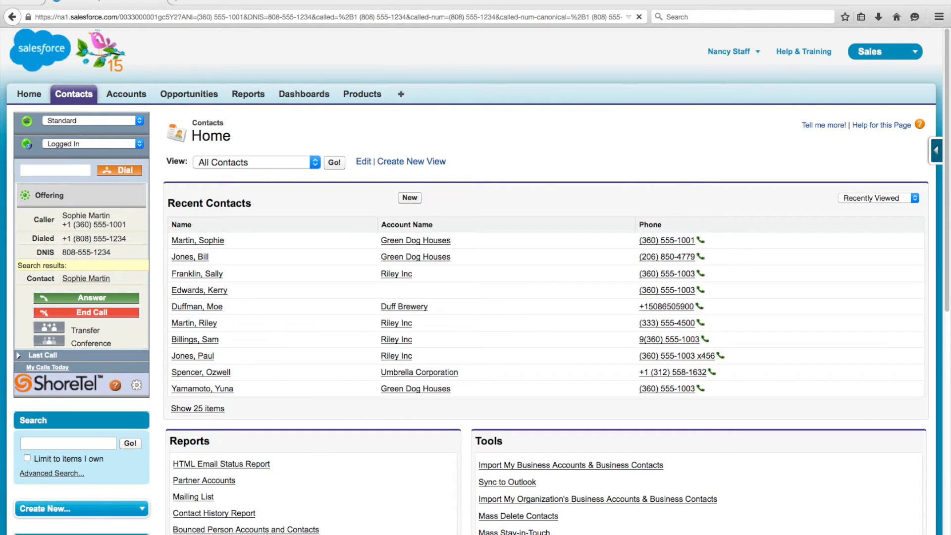
{"action": "left_click", "coordinate": [198, 241]}
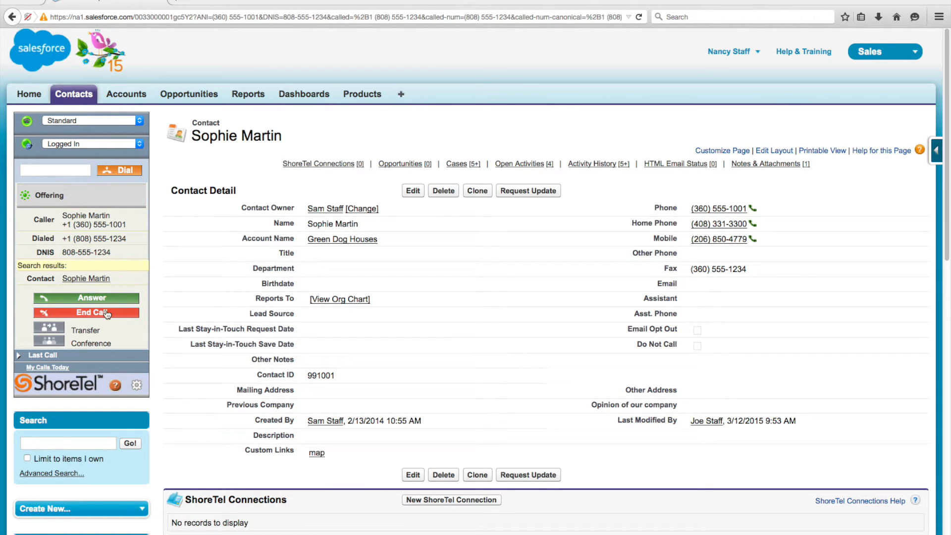
{"action": "left_click", "coordinate": [87, 298]}
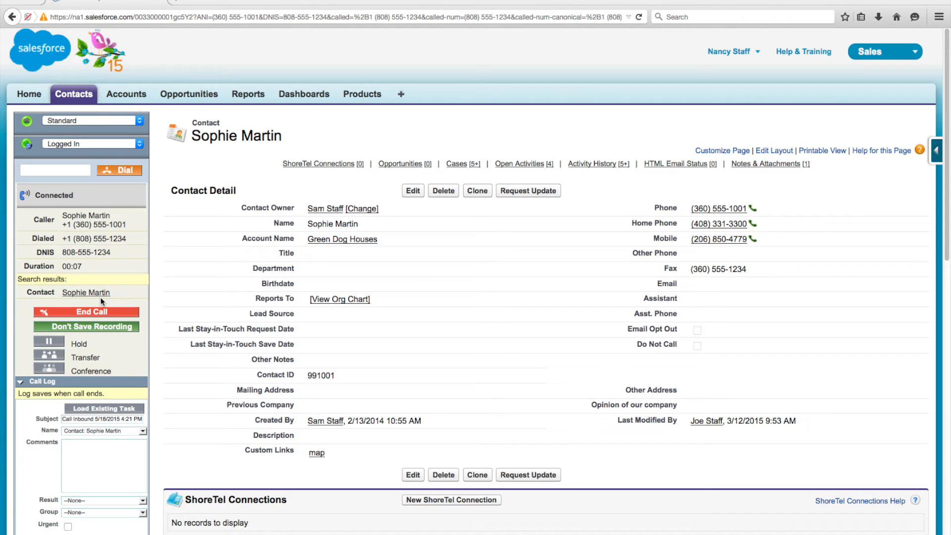
{"action": "left_click", "coordinate": [592, 164]}
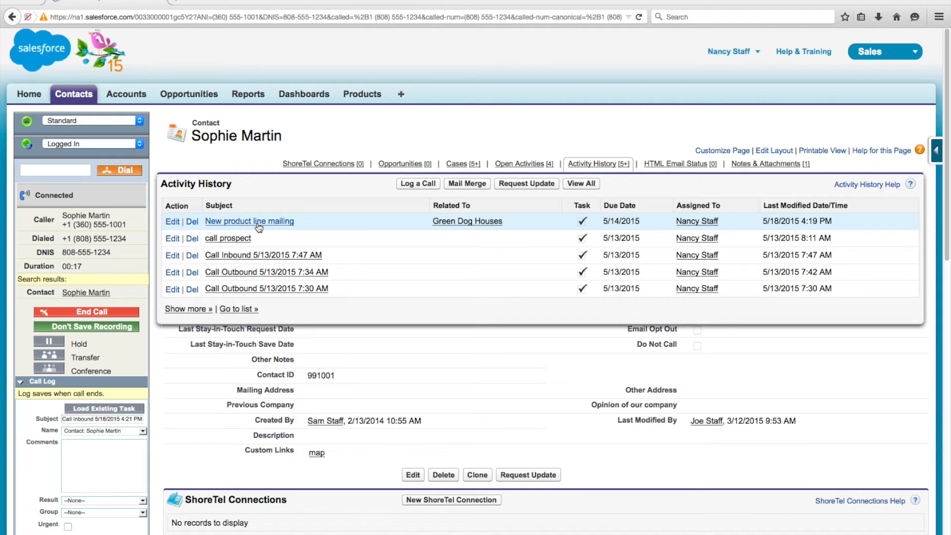
{"action": "left_click", "coordinate": [598, 163]}
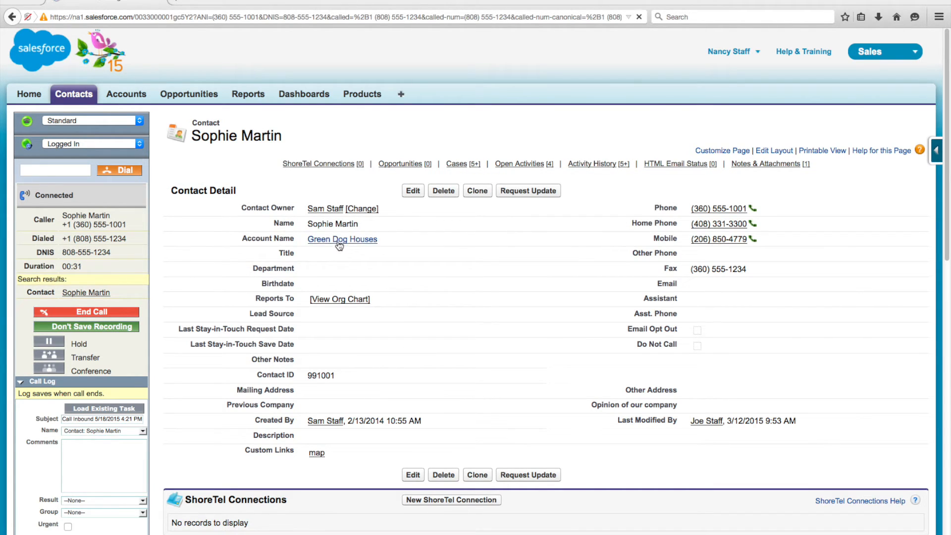
{"action": "left_click", "coordinate": [342, 239]}
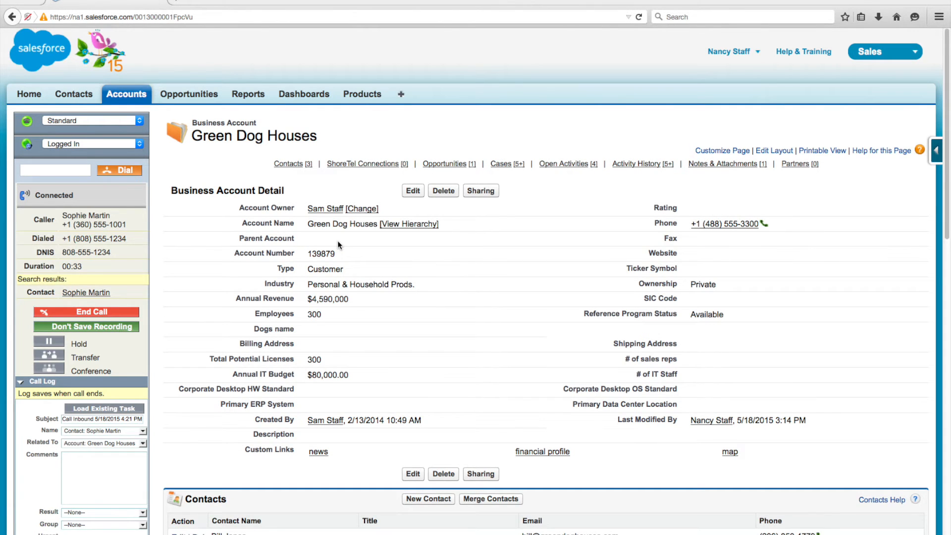
{"action": "mouse_move", "coordinate": [382, 353]}
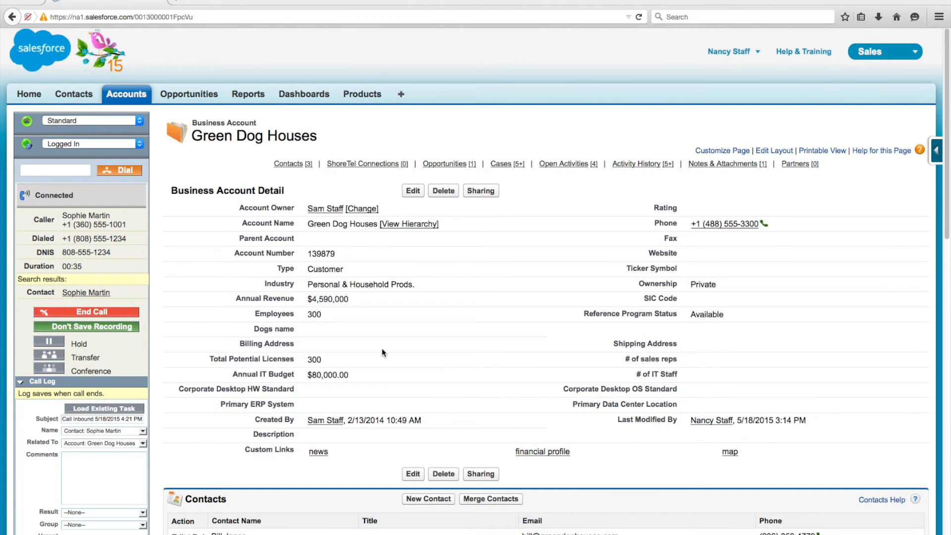
{"action": "scroll", "scroll_direction": "down", "scroll_amount": 3}
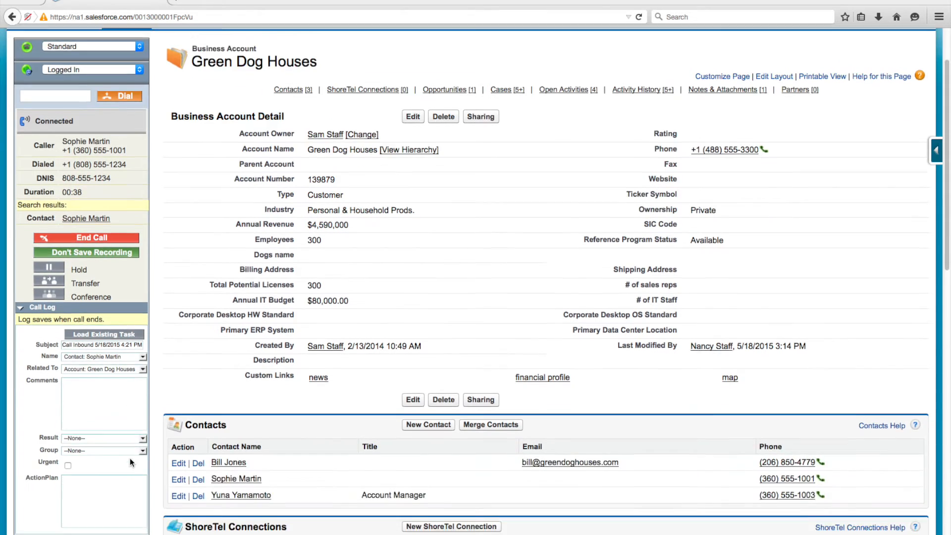
Step: Log the comment 'Would like a proposal for 250 widgets' with result Existing Acct - Req proposal
{"action": "scroll", "scroll_direction": "down", "scroll_amount": 3}
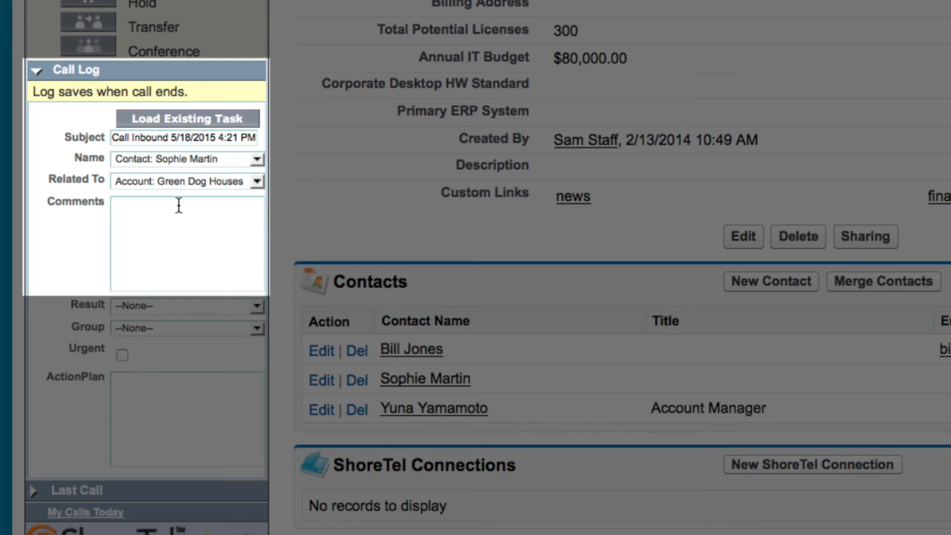
{"action": "type", "text": "Would like"}
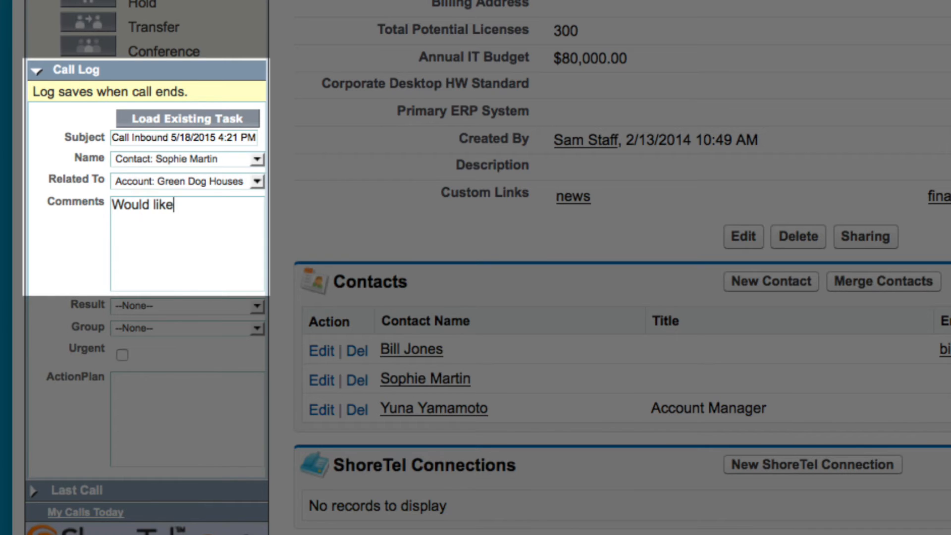
{"action": "type", "text": "a proposal for 250 widgets"}
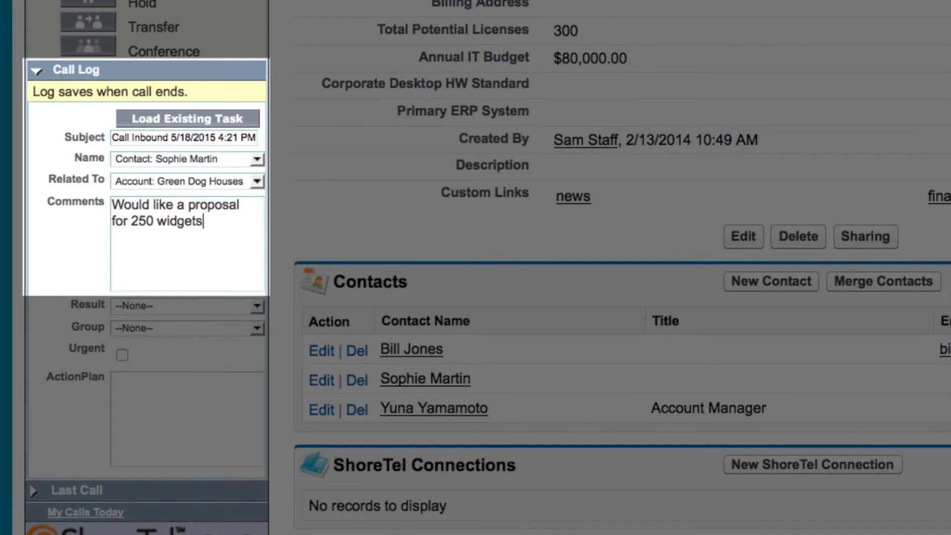
{"action": "left_click", "coordinate": [258, 305]}
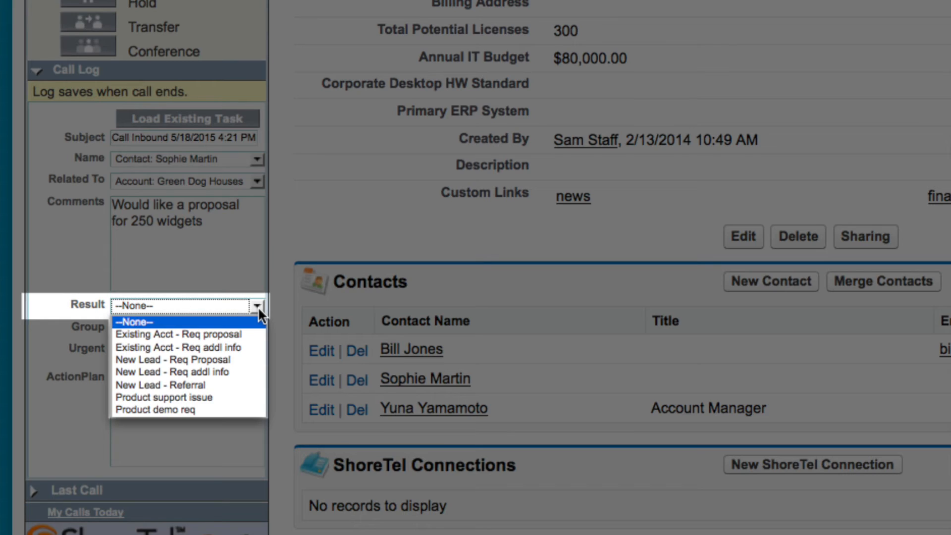
{"action": "left_click", "coordinate": [179, 335]}
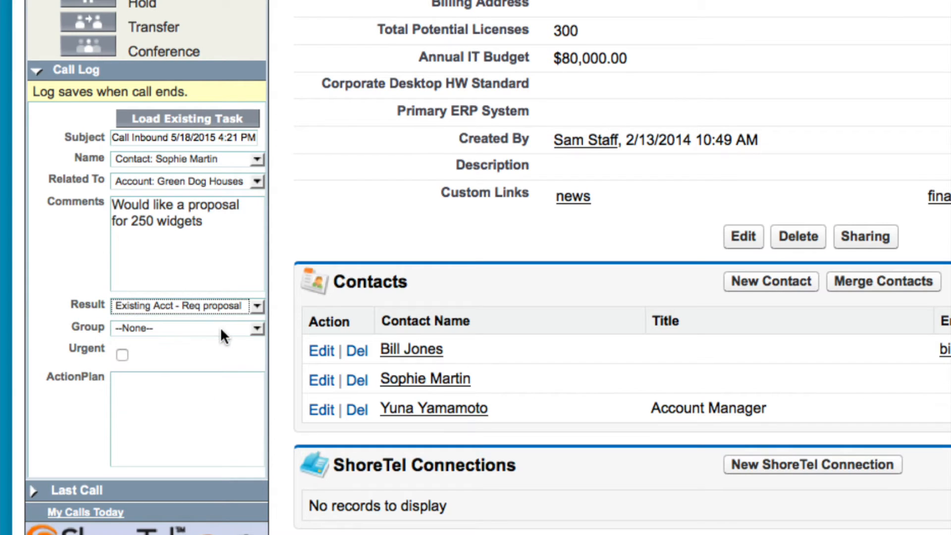
{"action": "mouse_move", "coordinate": [223, 343]}
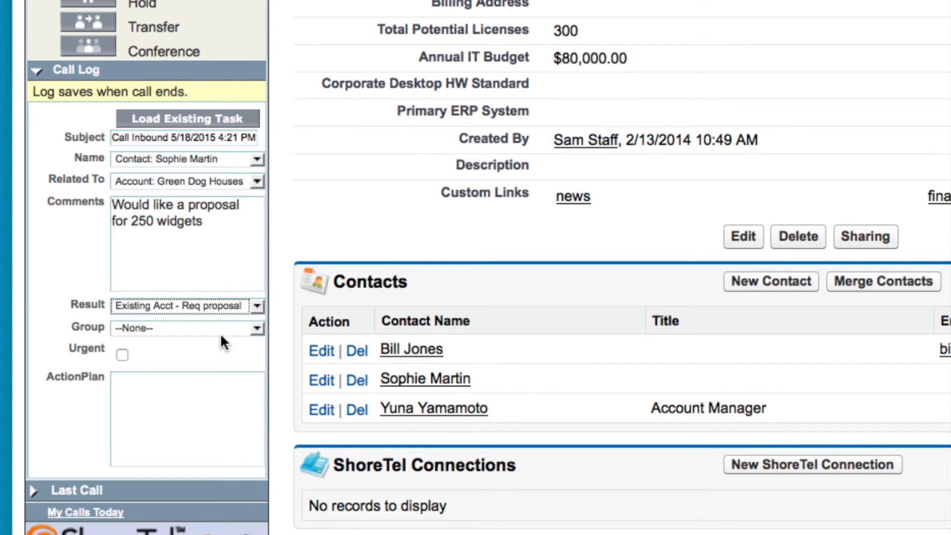
Step: Assign the call to Red Team, mark it urgent, and note pricing needs approval ASAP
{"action": "left_click", "coordinate": [257, 329]}
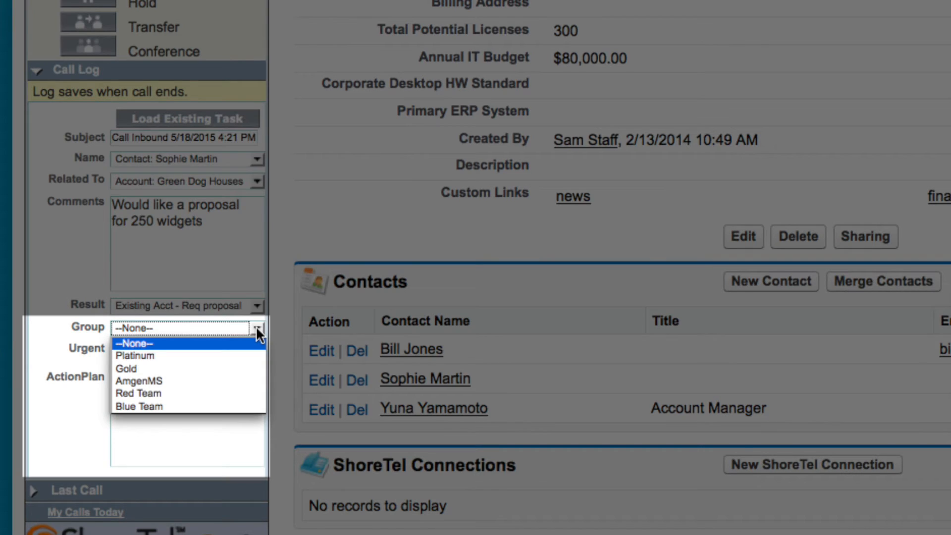
{"action": "left_click", "coordinate": [140, 393]}
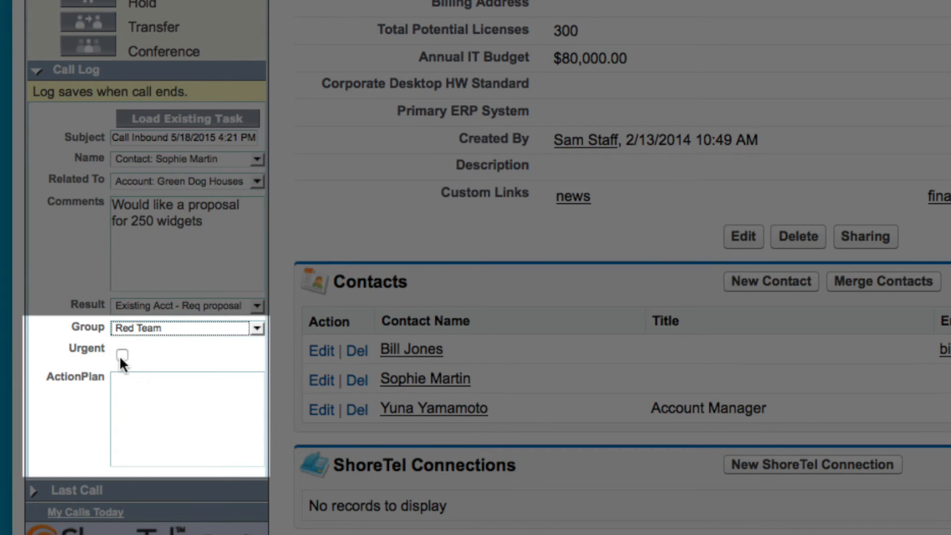
{"action": "left_click", "coordinate": [122, 355]}
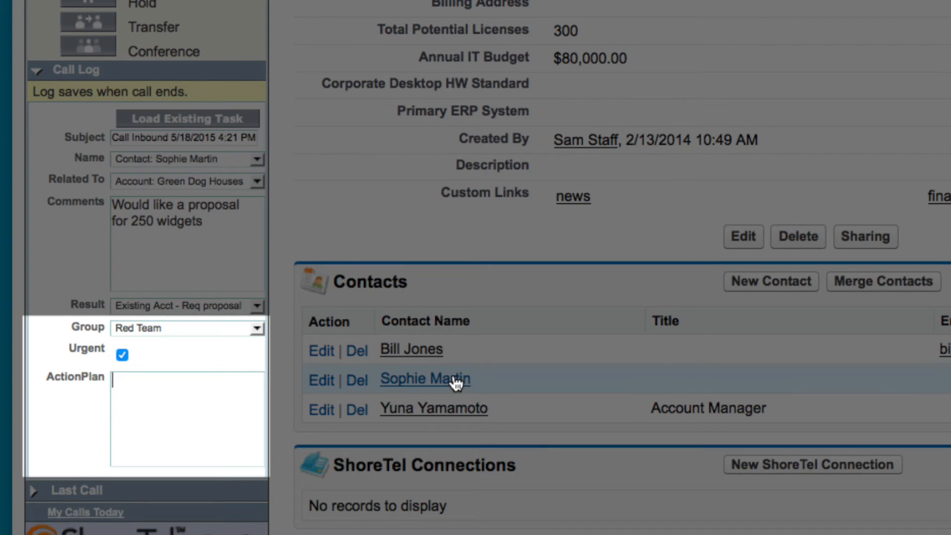
{"action": "type", "text": "Red team needs to get prici"}
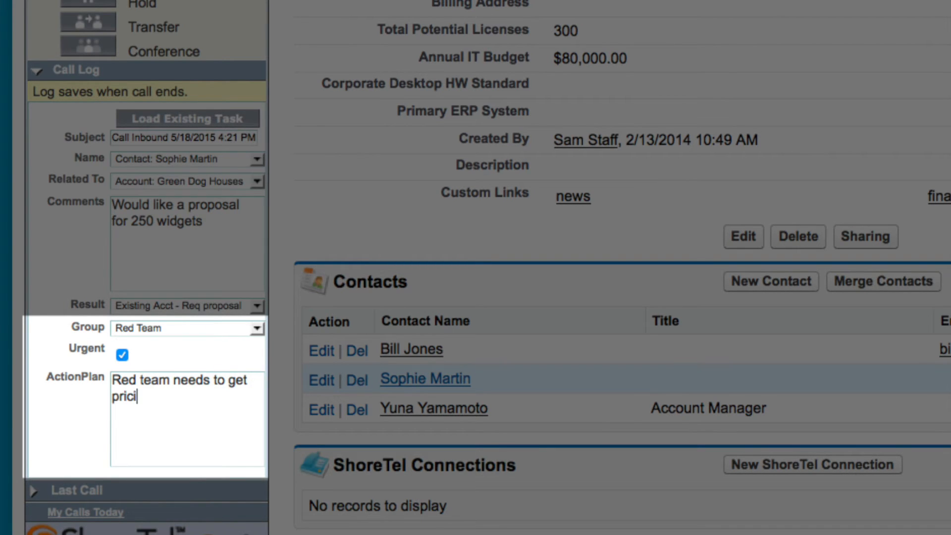
{"action": "type", "text": "ng approved ASAP for"}
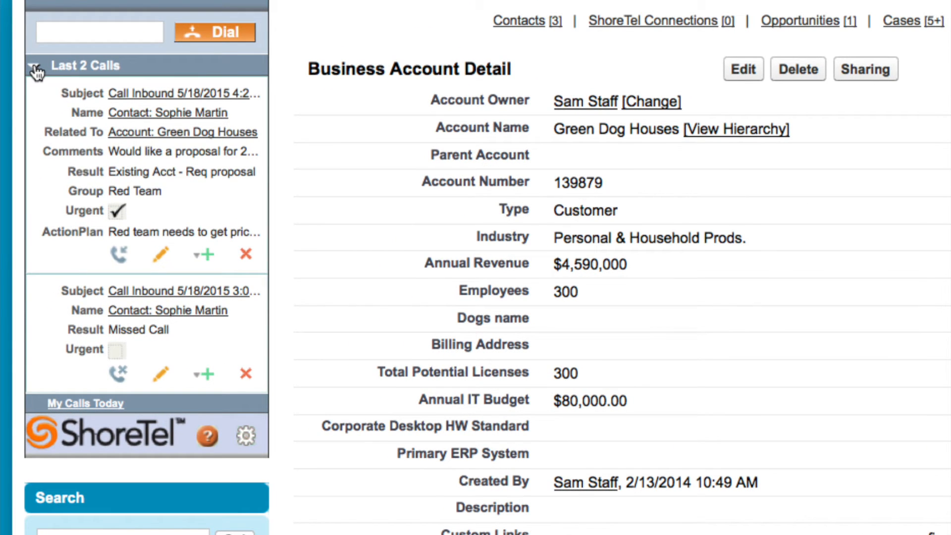
Step: Change the last call's comment to 275 widgets and save with Update & New Event
{"action": "left_click", "coordinate": [159, 254]}
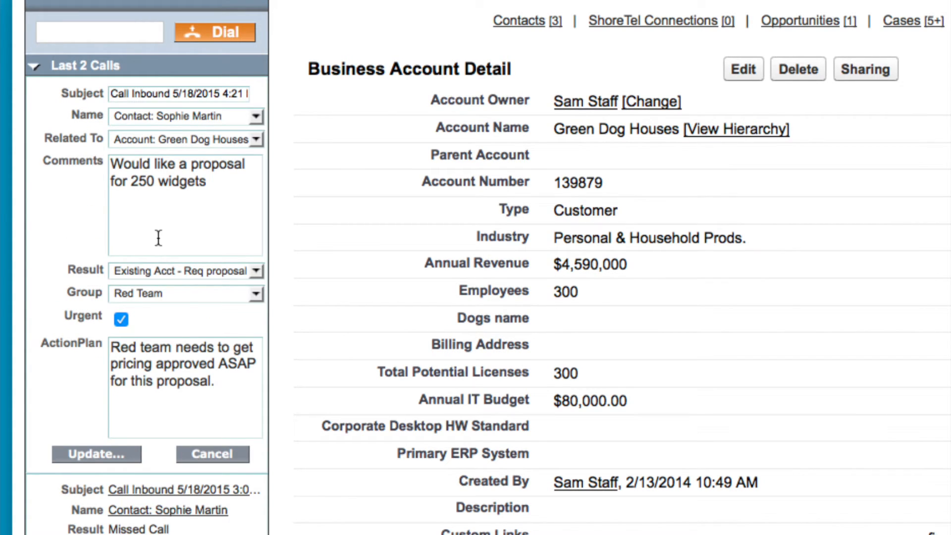
{"action": "type", "text": "275"}
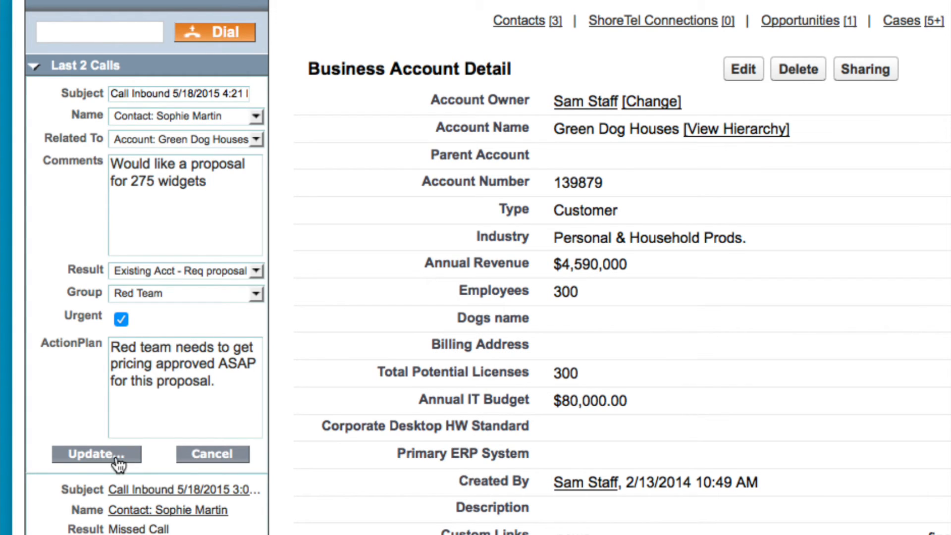
{"action": "left_click", "coordinate": [97, 454]}
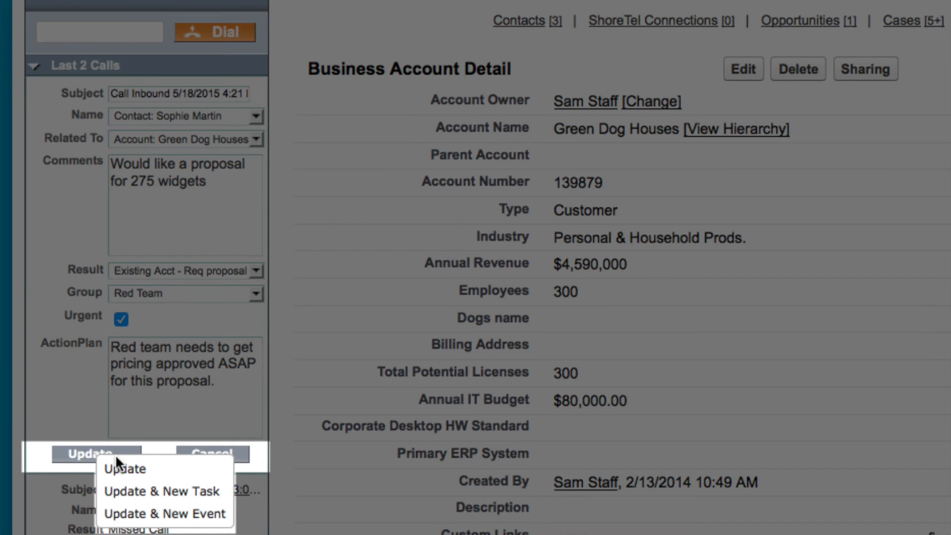
{"action": "mouse_move", "coordinate": [130, 497]}
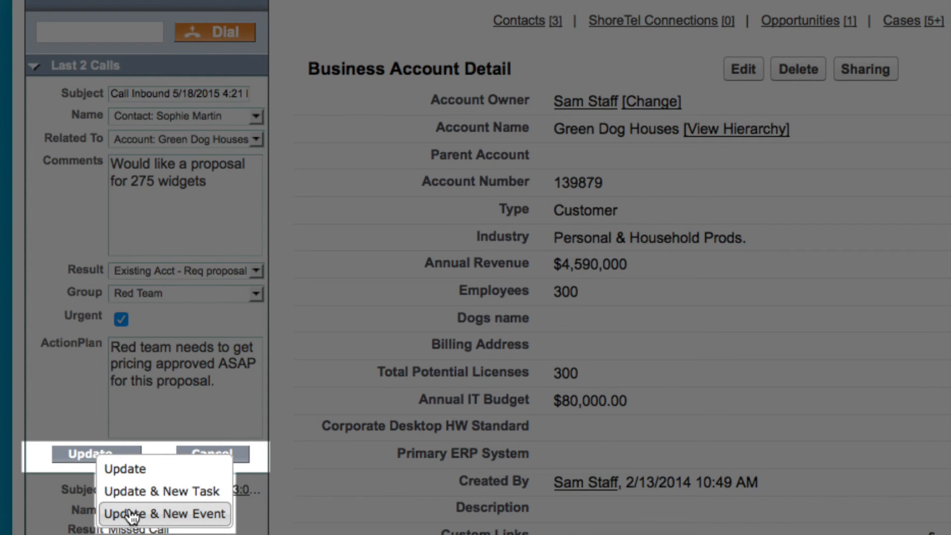
{"action": "left_click", "coordinate": [164, 514]}
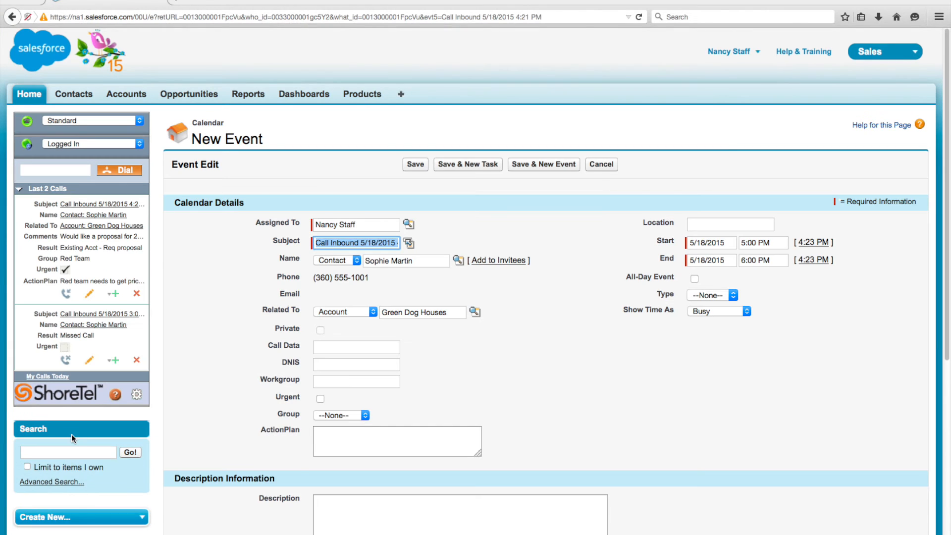
{"action": "left_click", "coordinate": [710, 242]}
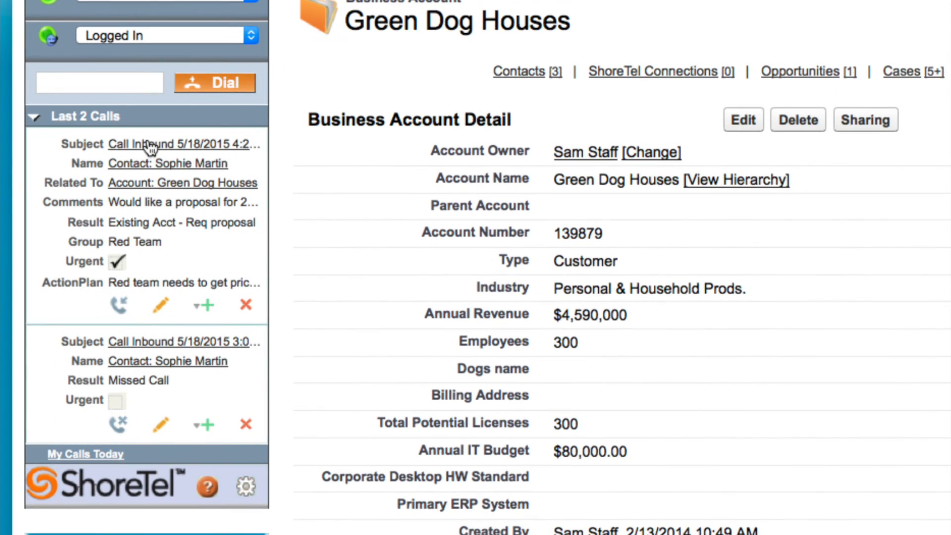
{"action": "mouse_move", "coordinate": [151, 145]}
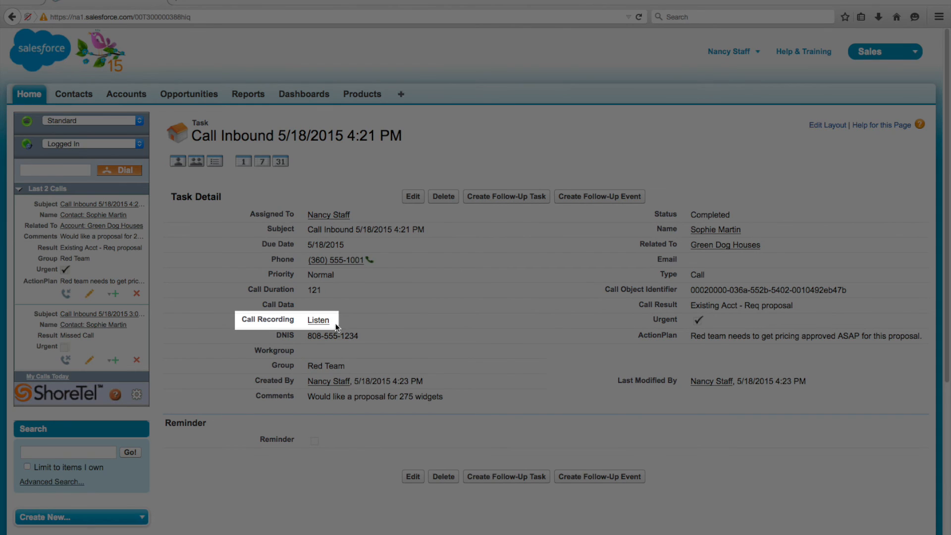
{"action": "left_click", "coordinate": [318, 320]}
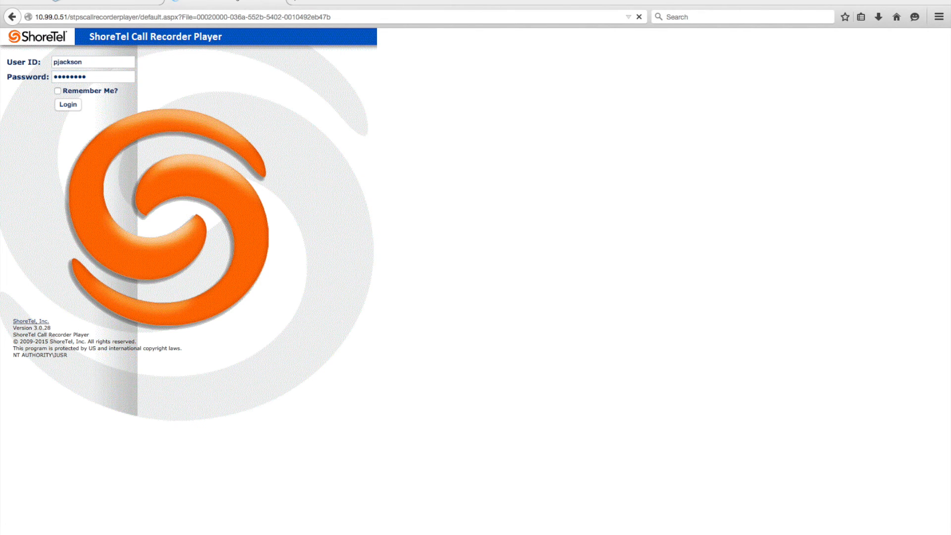
{"action": "left_click", "coordinate": [67, 105]}
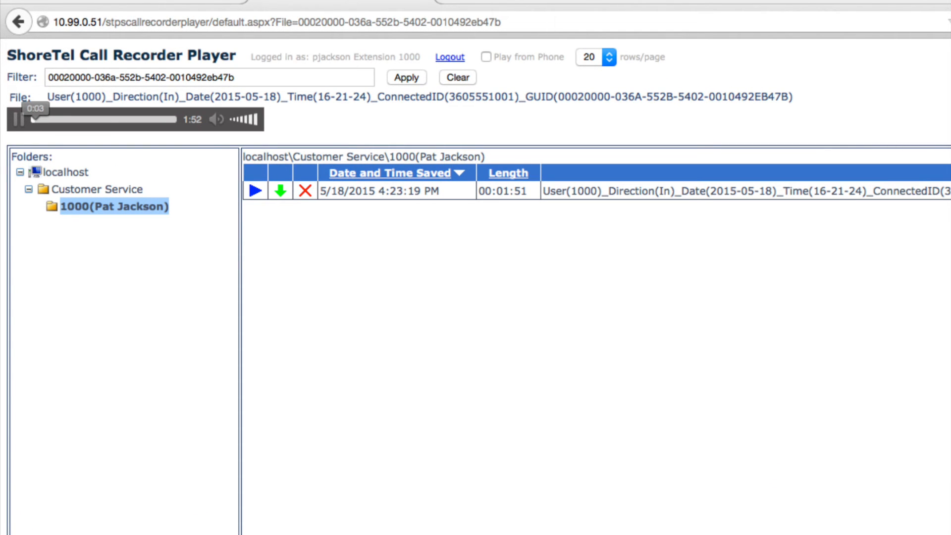
{"action": "mouse_move", "coordinate": [488, 57]}
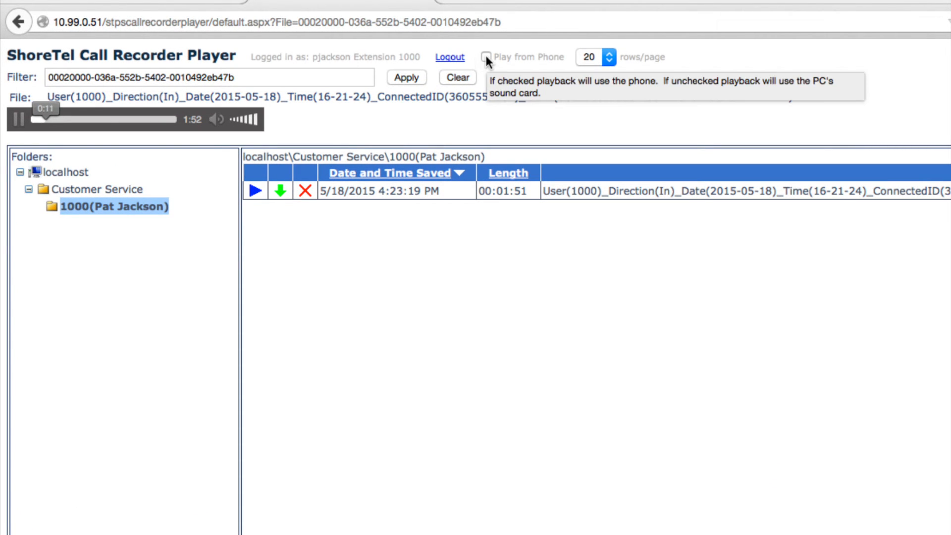
{"action": "left_click", "coordinate": [488, 57]}
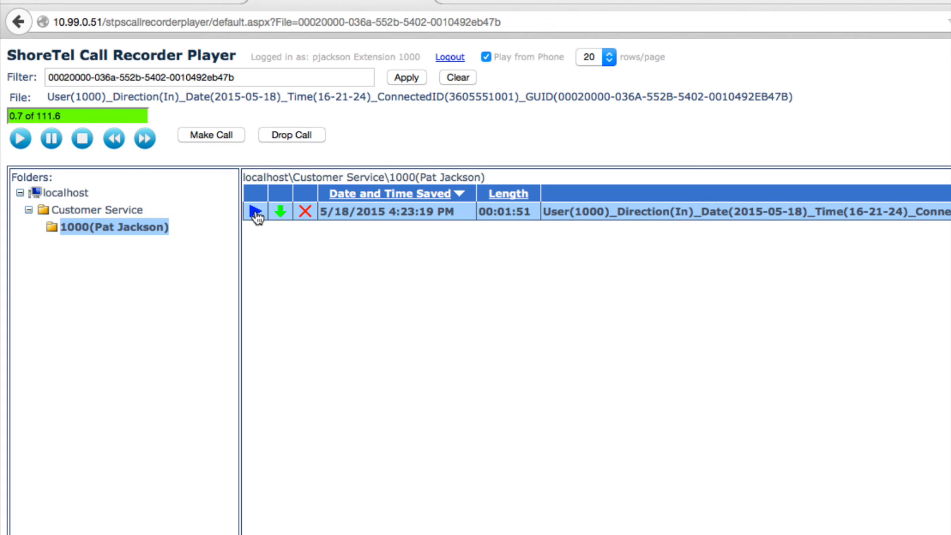
{"action": "left_click", "coordinate": [485, 57]}
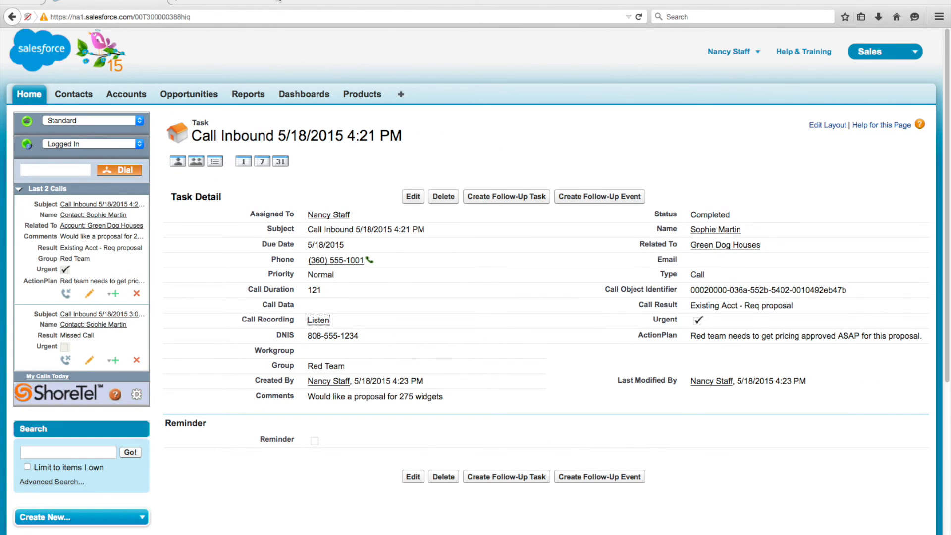
{"action": "mouse_move", "coordinate": [346, 163]}
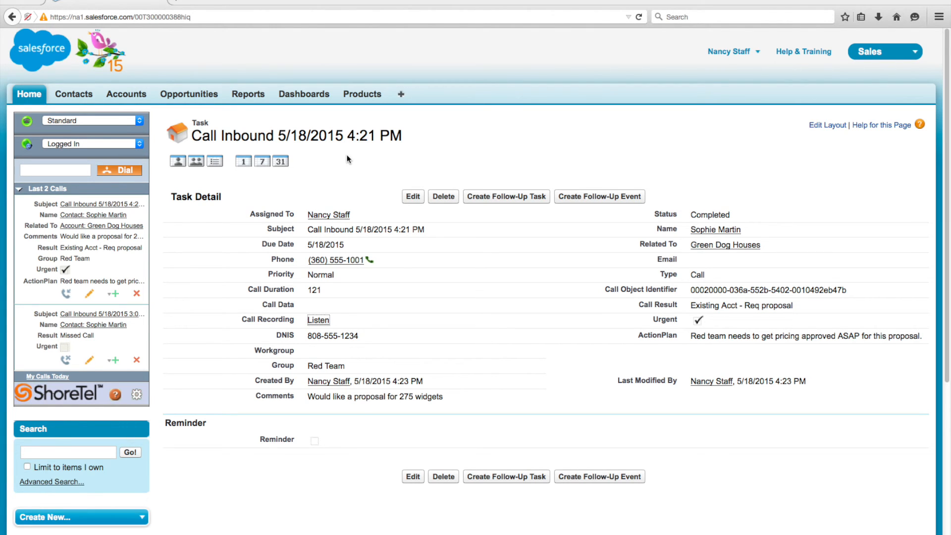
Step: Create a new Activities with Contacts report and add a chart to it
{"action": "left_click", "coordinate": [248, 94]}
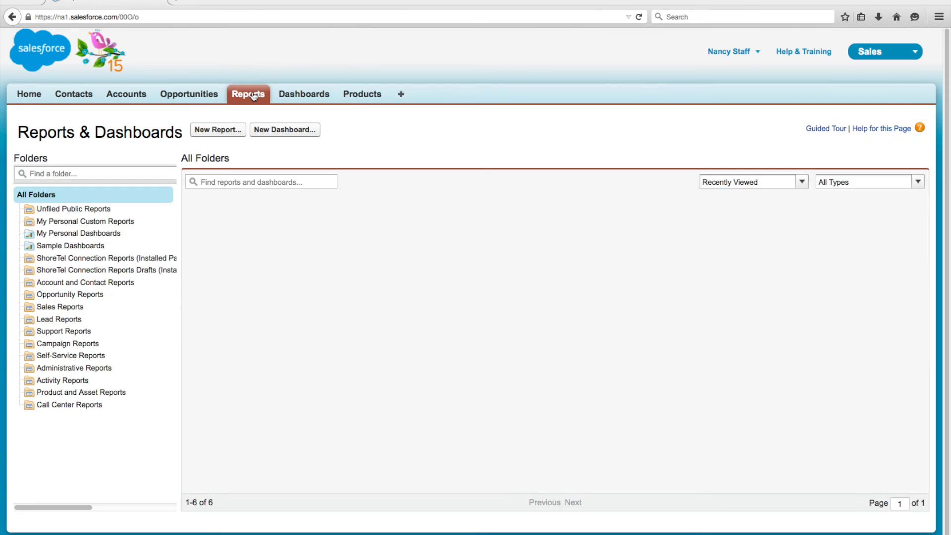
{"action": "left_click", "coordinate": [218, 129]}
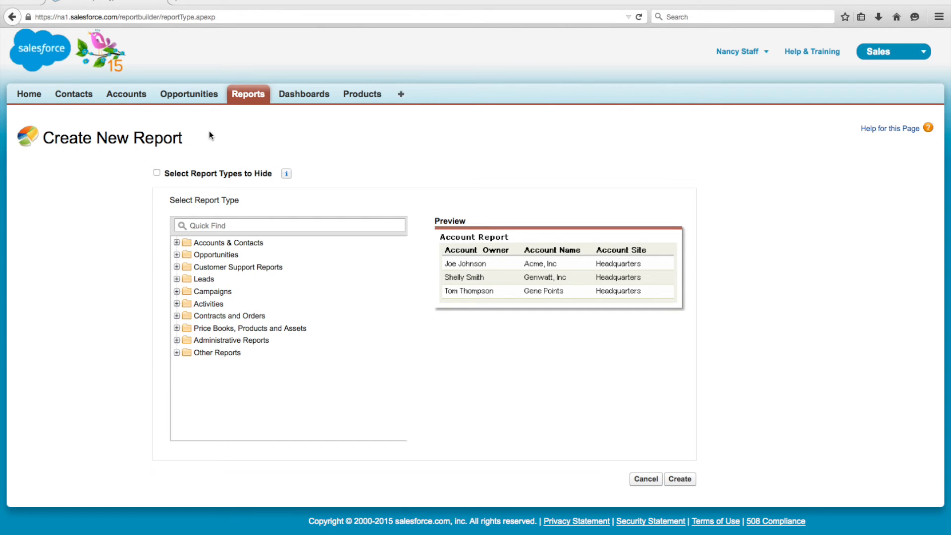
{"action": "left_click", "coordinate": [208, 304]}
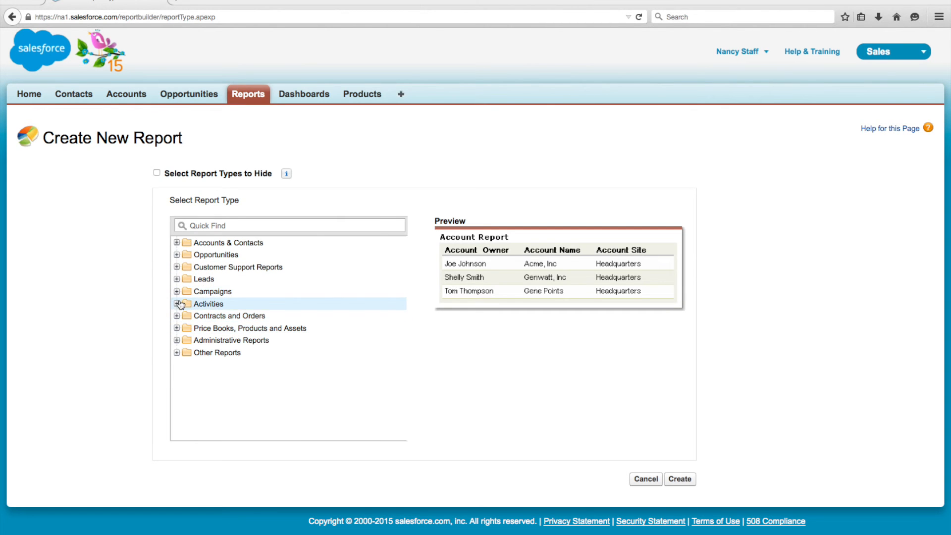
{"action": "left_click", "coordinate": [177, 305]}
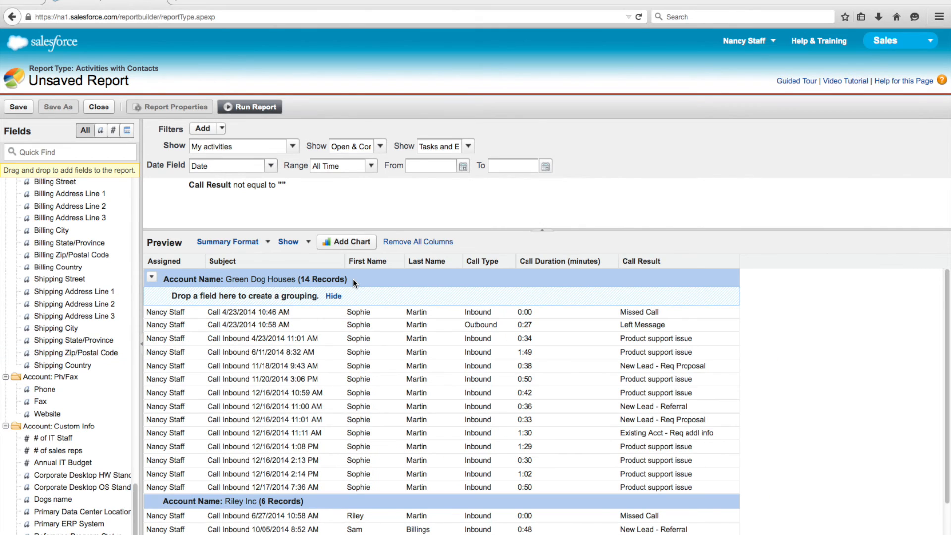
{"action": "left_click", "coordinate": [346, 241]}
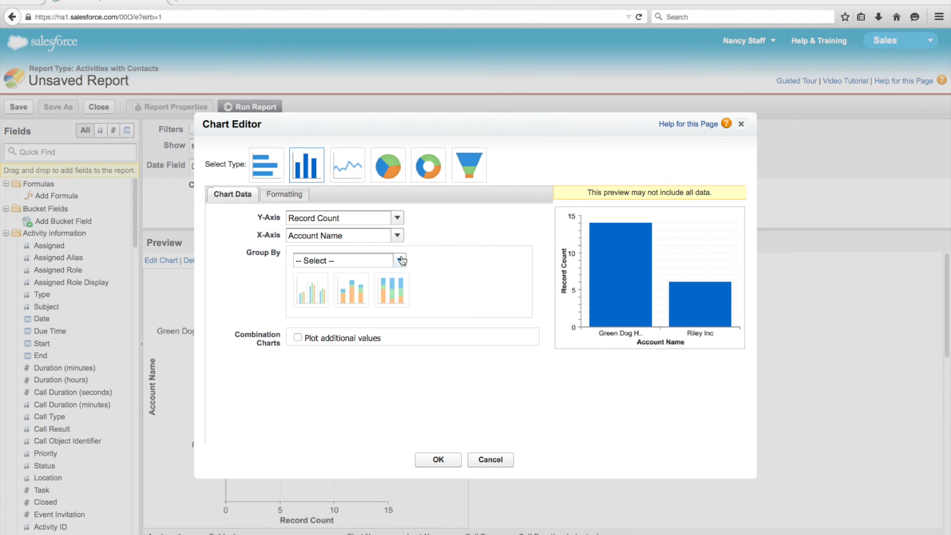